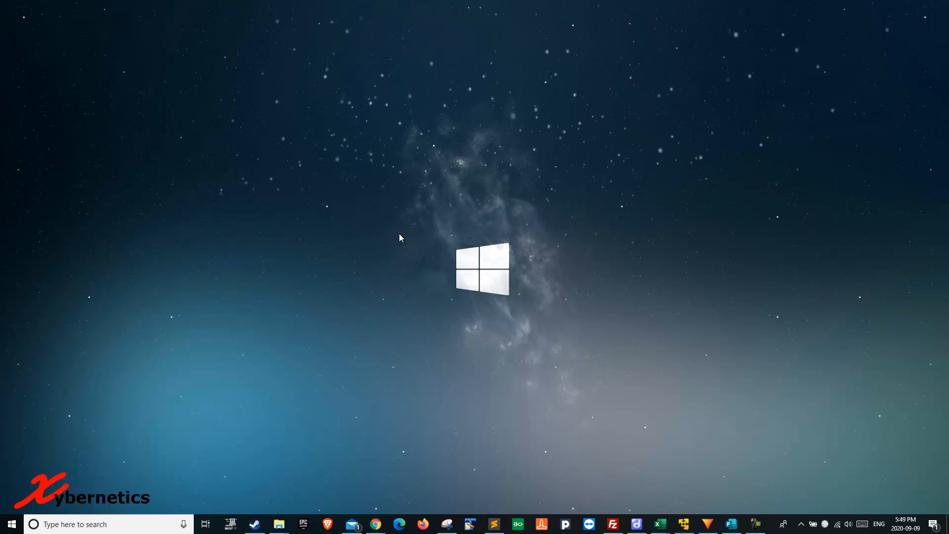
- Search the Start menu for 'putty' and launch the PuTTY app
{"action": "type", "text": "putty"}
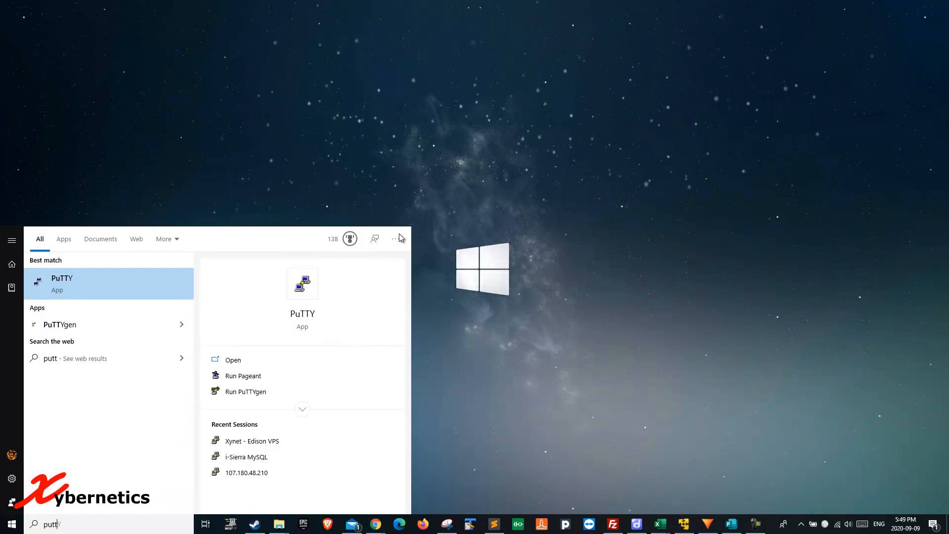
{"action": "type", "text": "y"}
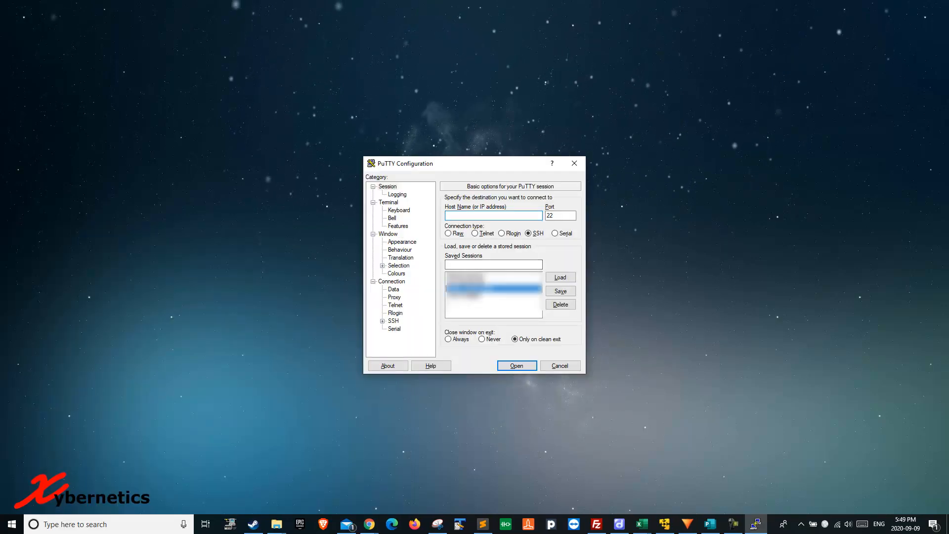
- Connect to the saved Ubuntu server session and run sudo crontab -e to edit root's crontab
{"action": "left_click", "coordinate": [516, 365]}
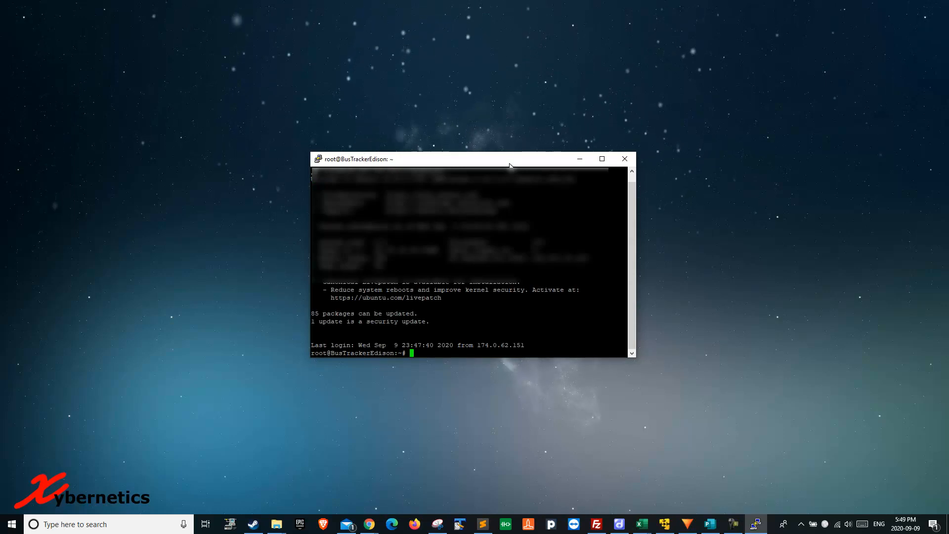
{"action": "type", "text": "sudio"}
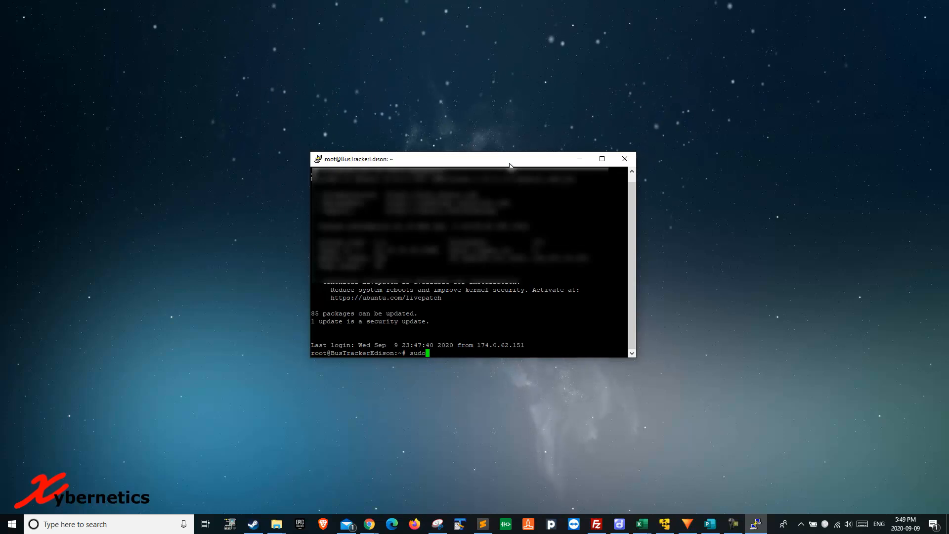
{"action": "type", "text": "crontab"}
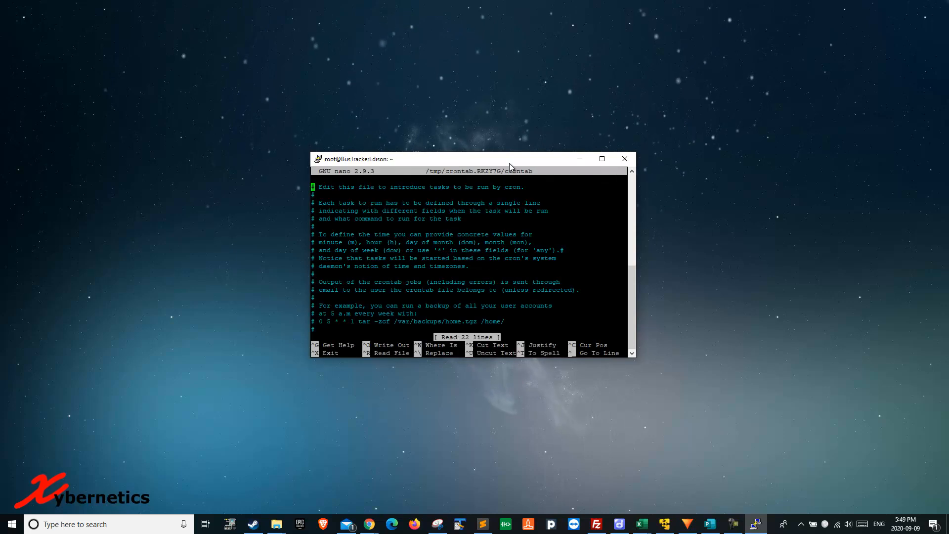
{"action": "scroll", "scroll_direction": "down", "scroll_amount": 3}
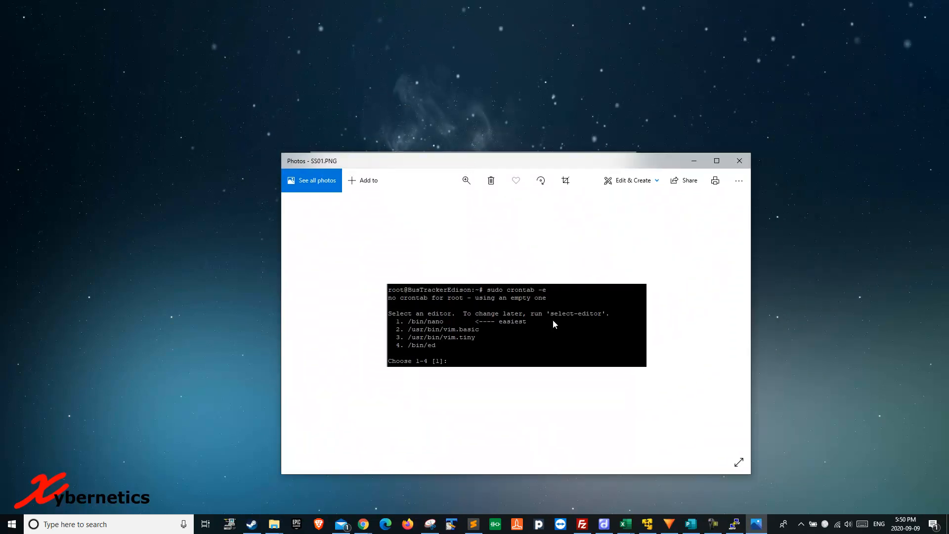
{"action": "mouse_move", "coordinate": [392, 321]}
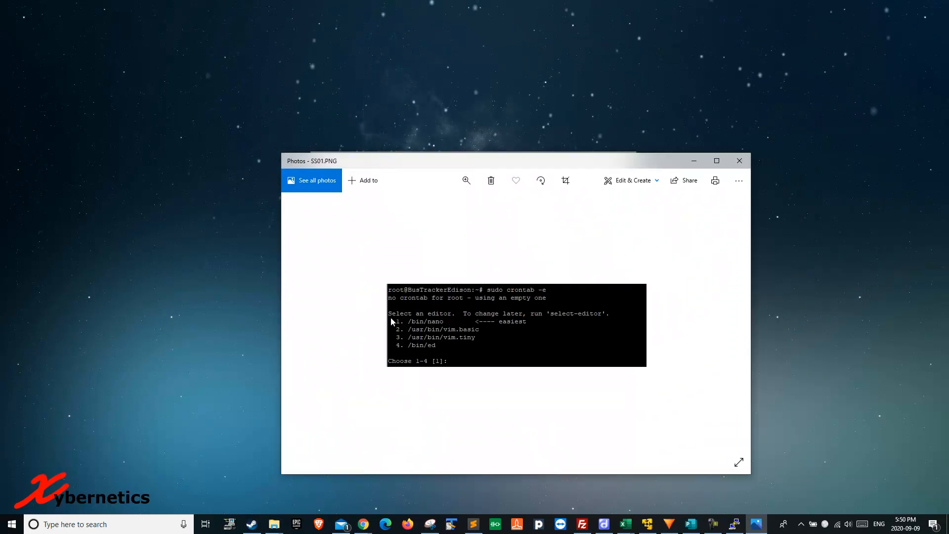
{"action": "mouse_move", "coordinate": [538, 318]}
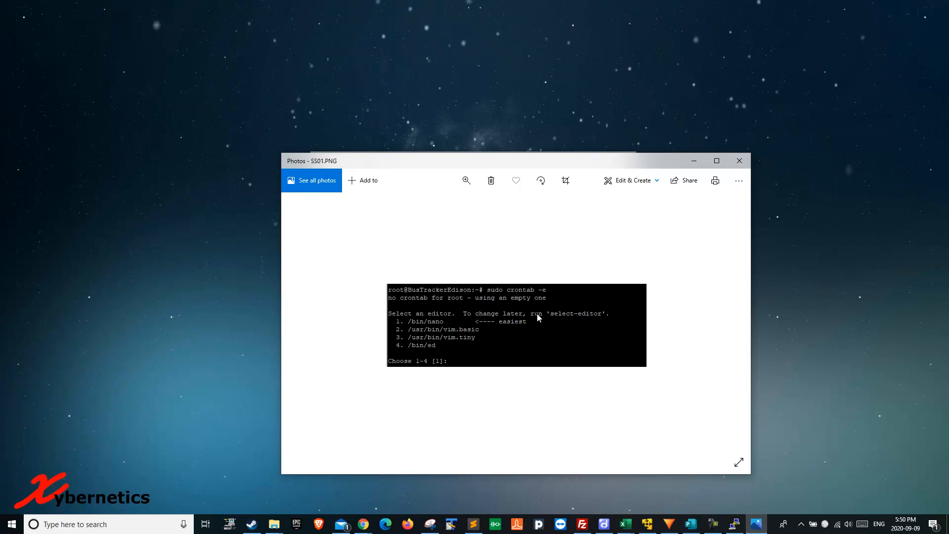
{"action": "mouse_move", "coordinate": [431, 329]}
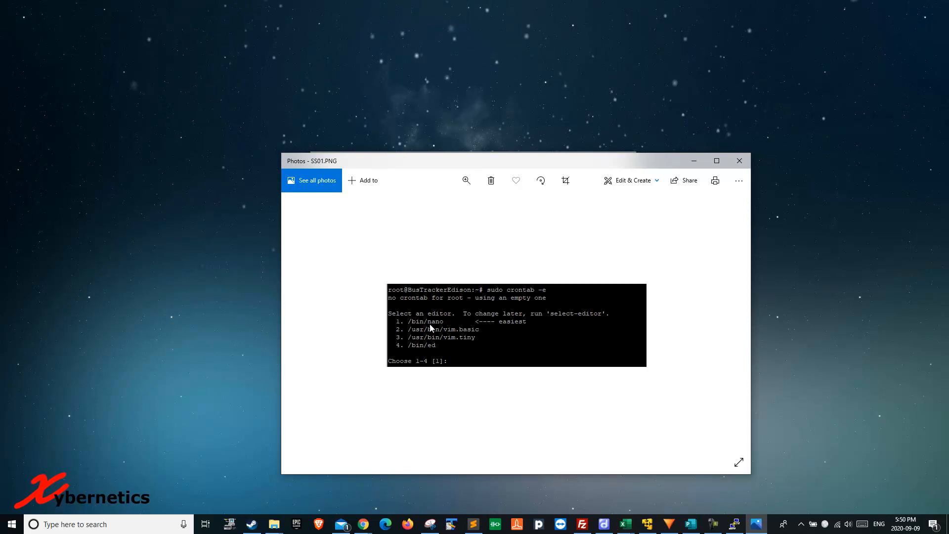
{"action": "mouse_move", "coordinate": [450, 332]}
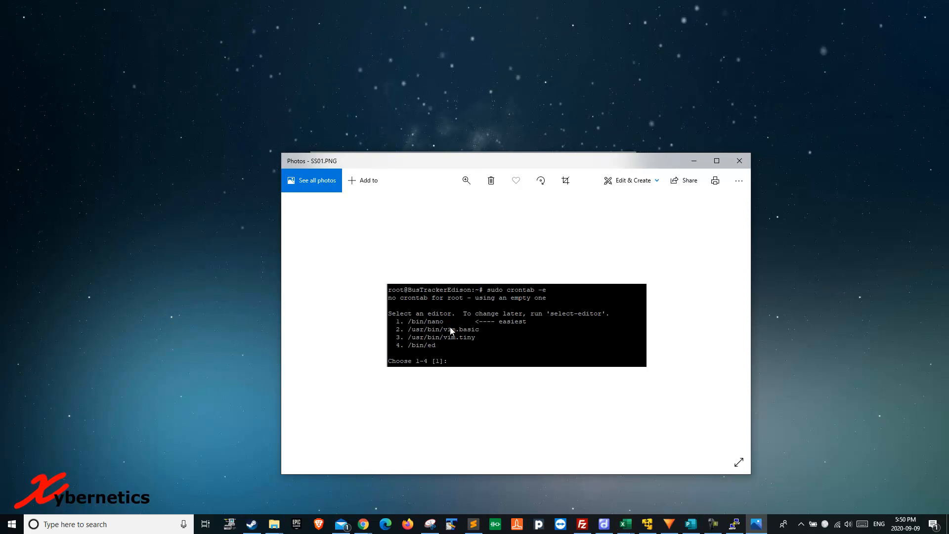
{"action": "mouse_move", "coordinate": [436, 350]}
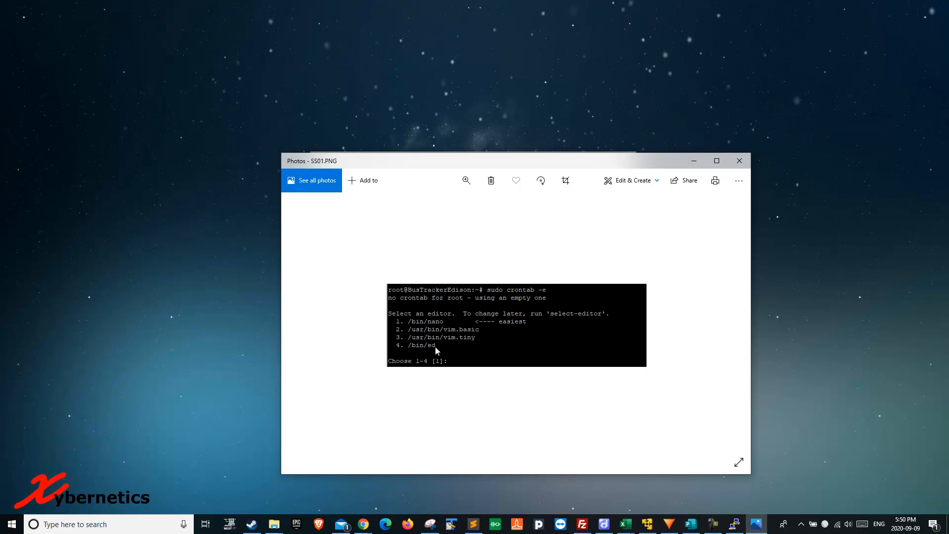
{"action": "mouse_move", "coordinate": [457, 326]}
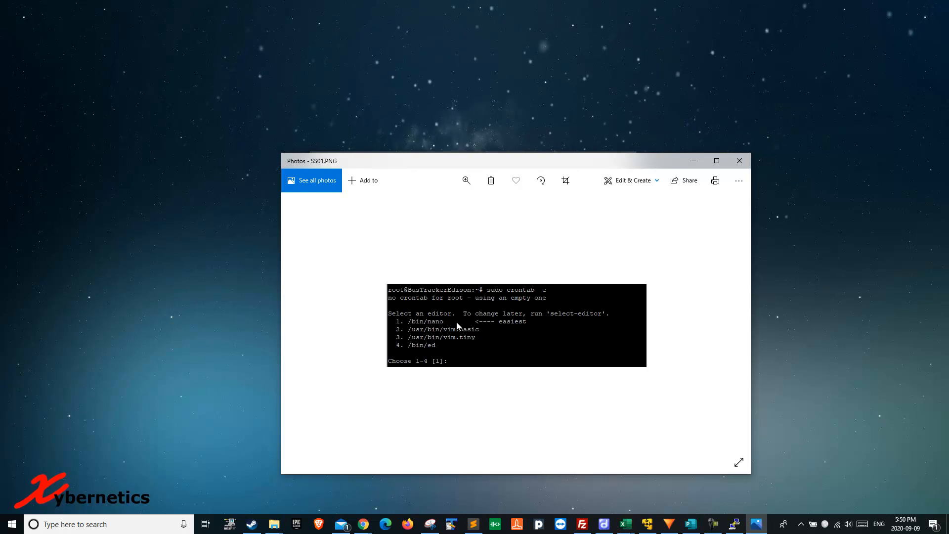
{"action": "mouse_move", "coordinate": [661, 194]}
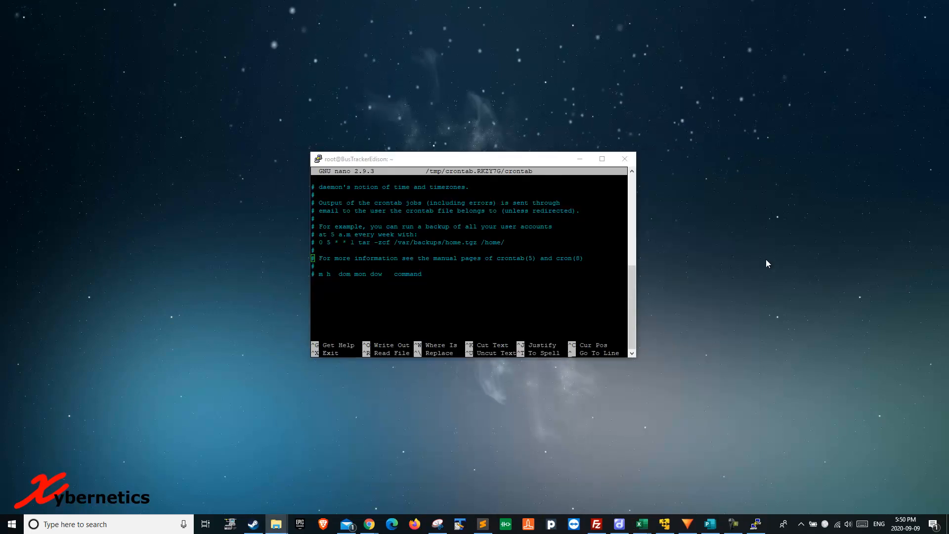
{"action": "mouse_move", "coordinate": [734, 274]}
{"action": "type", "text": "0"}
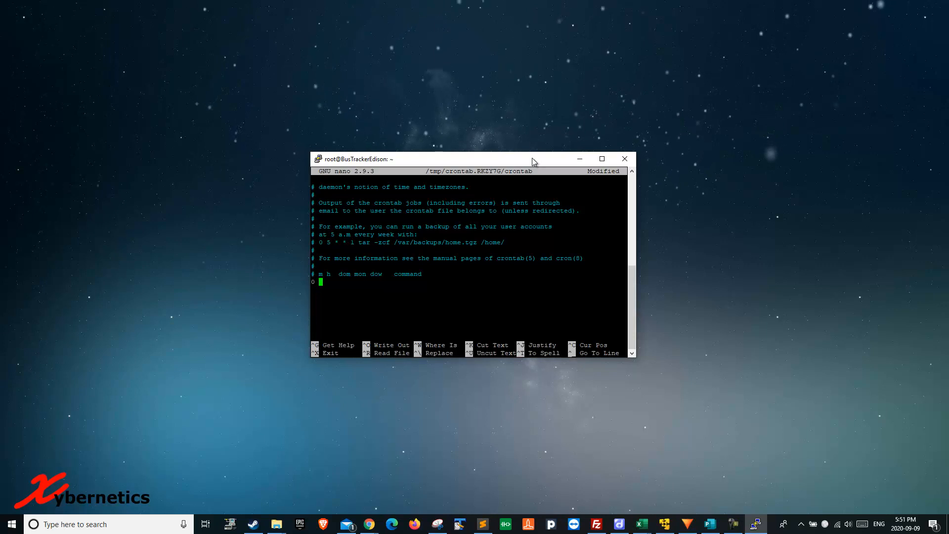
- Enter the schedule fields '0 4 * * *' on the new crontab line
{"action": "type", "text": "4"}
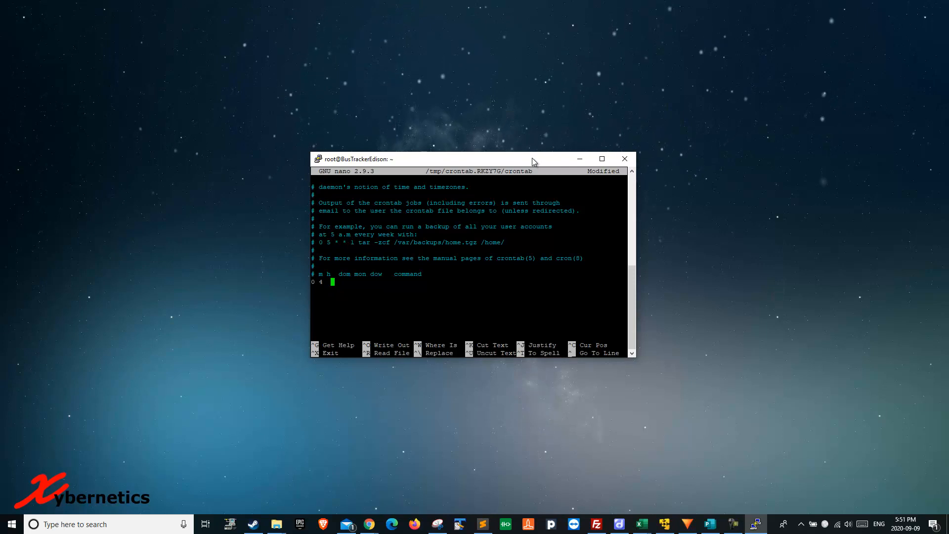
{"action": "type", "text": "*"}
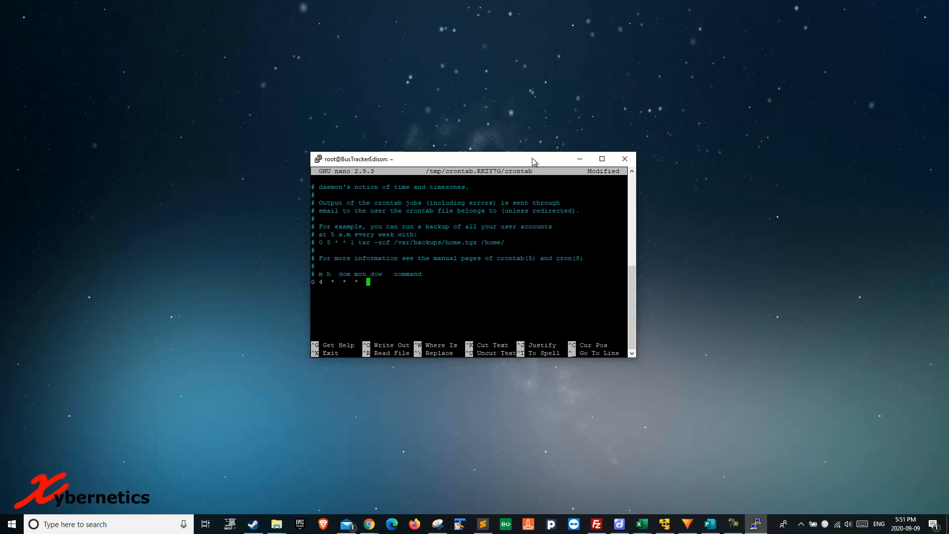
- Append the command '/sbin/shutdown -r +5' to the crontab entry
{"action": "type", "text": "/sbin/shutdown -"}
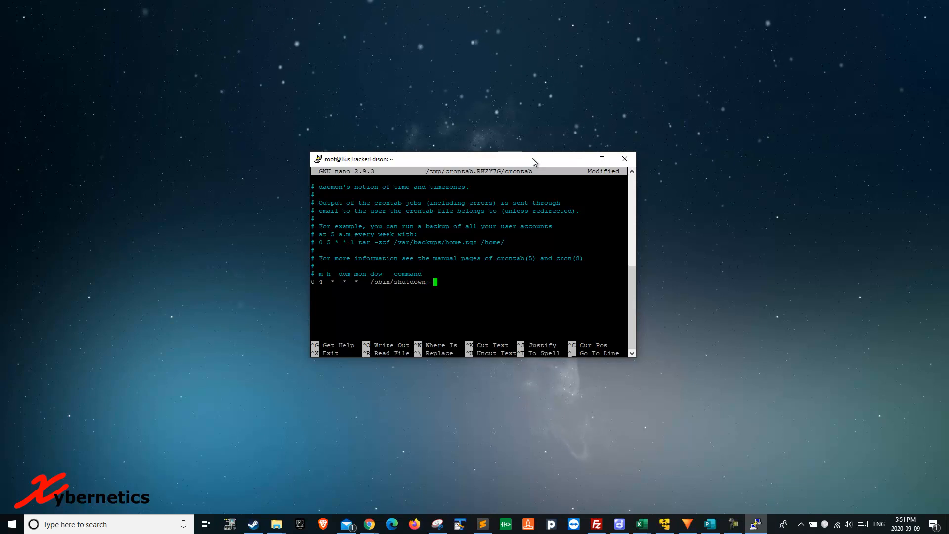
{"action": "type", "text": "r"}
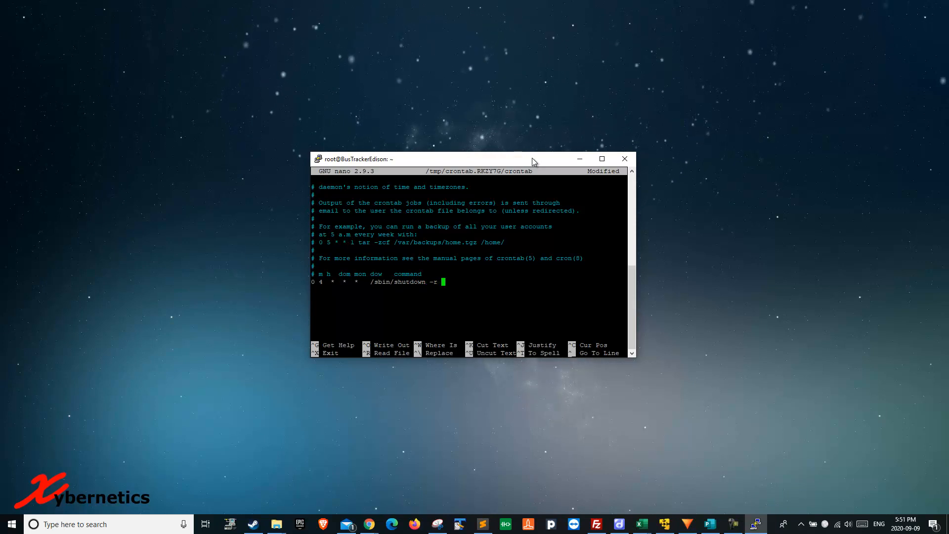
{"action": "type", "text": "+5"}
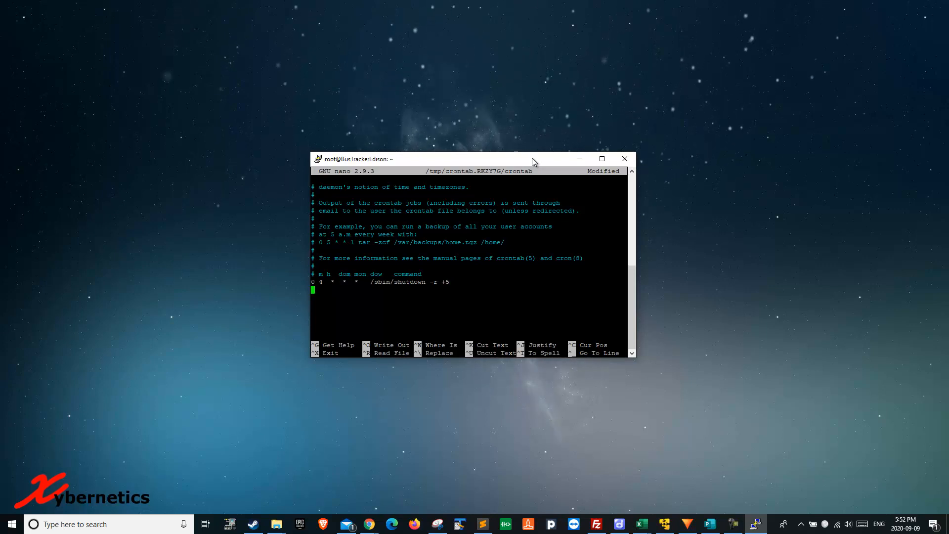
{"action": "mouse_move", "coordinate": [326, 345]}
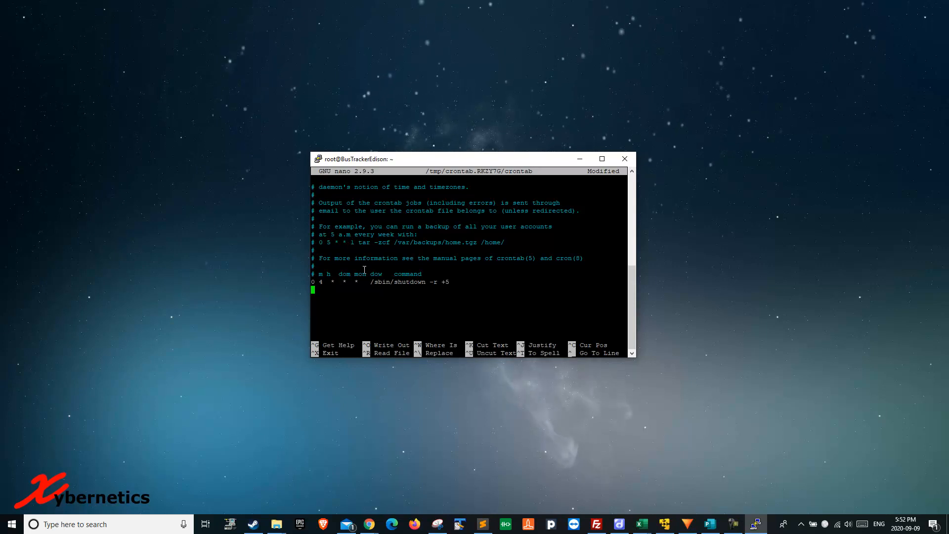
- Exit nano, confirming the save under the suggested file name so the crontab installs
{"action": "key", "text": "ctrl+x"}
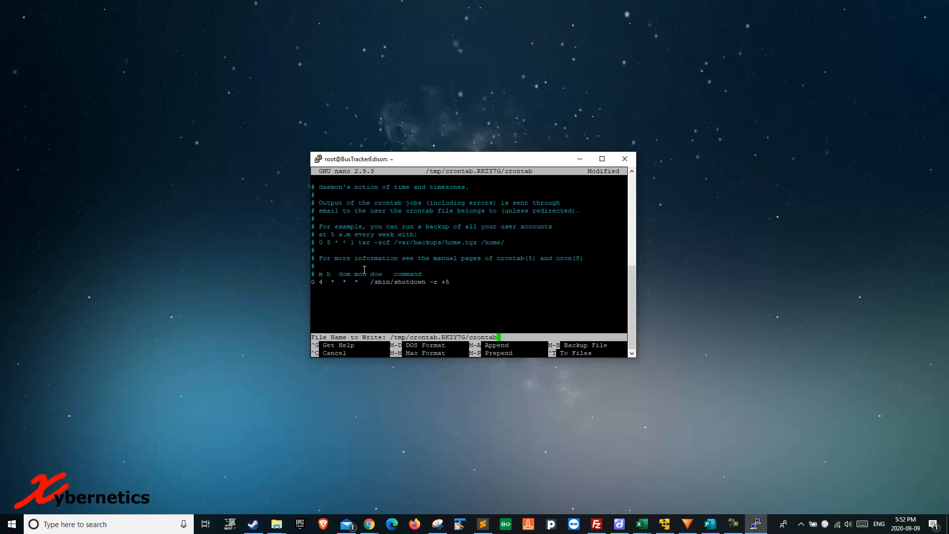
{"action": "mouse_move", "coordinate": [445, 326]}
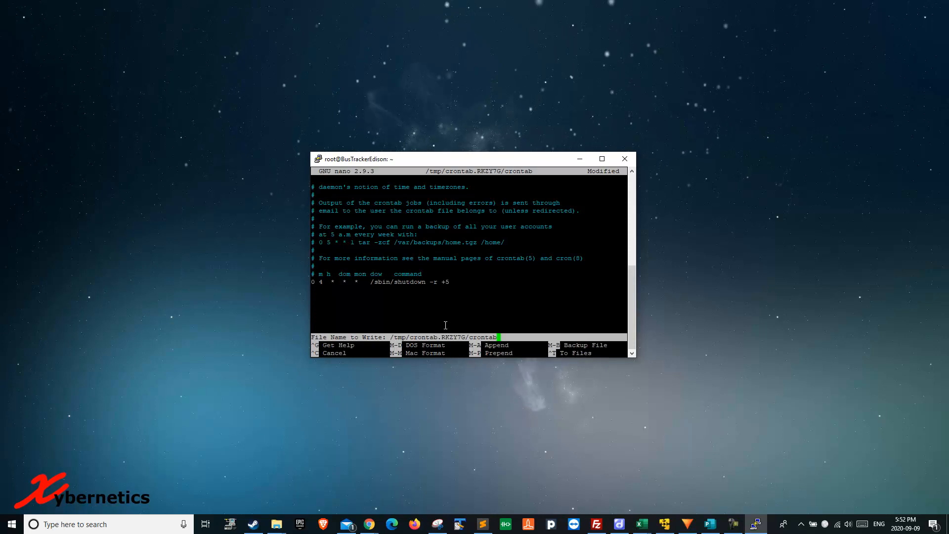
{"action": "key", "text": "Return"}
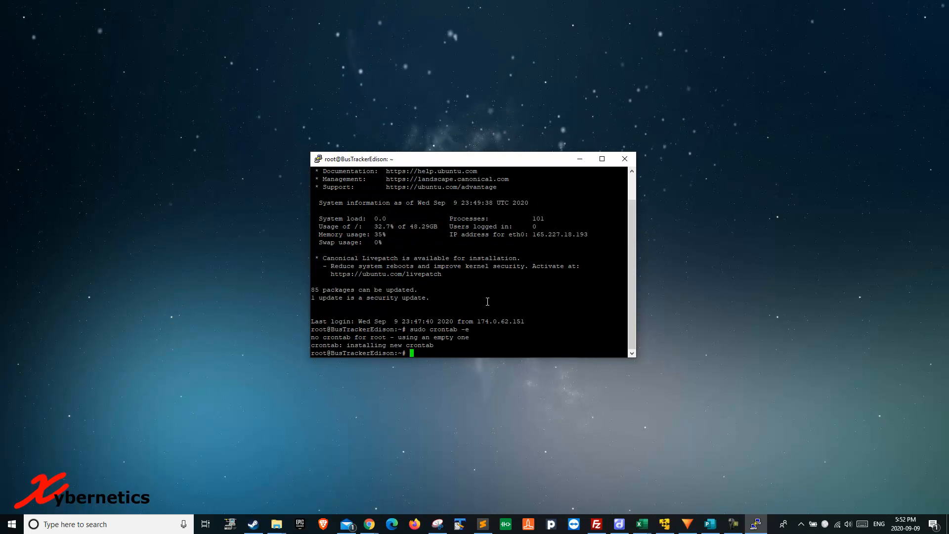
{"action": "type", "text": "sudo crontab -e"}
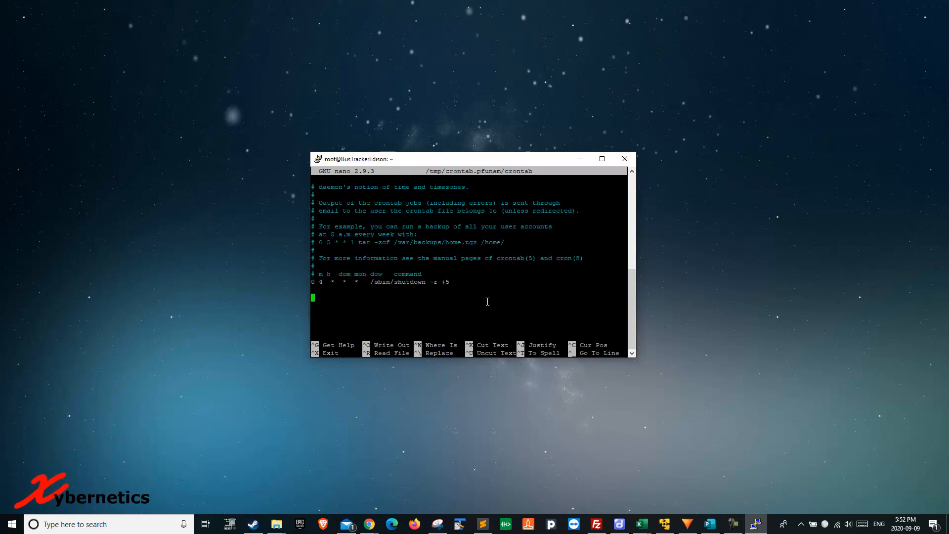
{"action": "key", "text": "ctrl+x"}
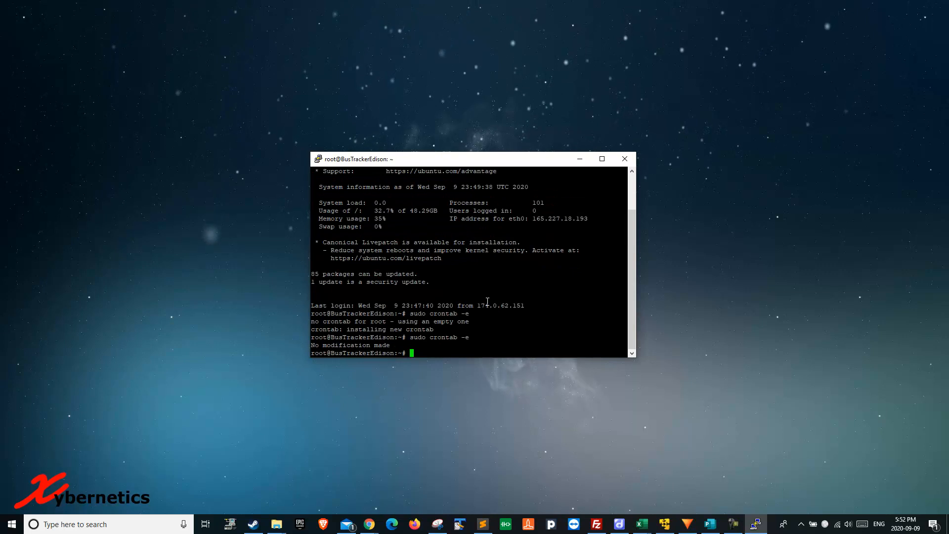